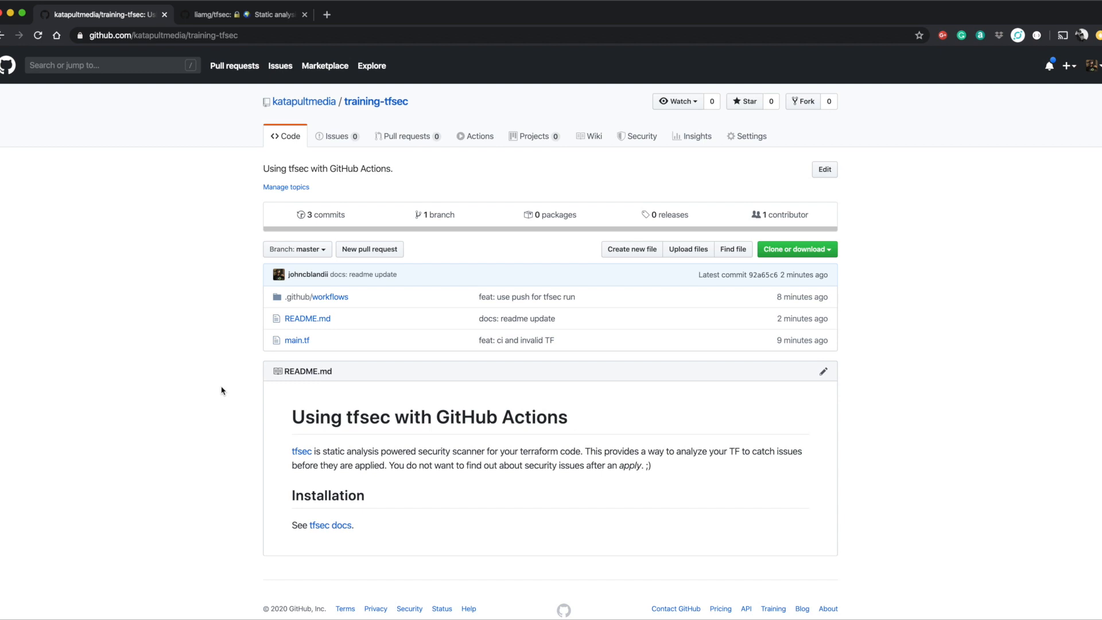
Step: Read the tfsec README's Installation, Usage and Use with Docker sections on GitHub
left_click(243, 14)
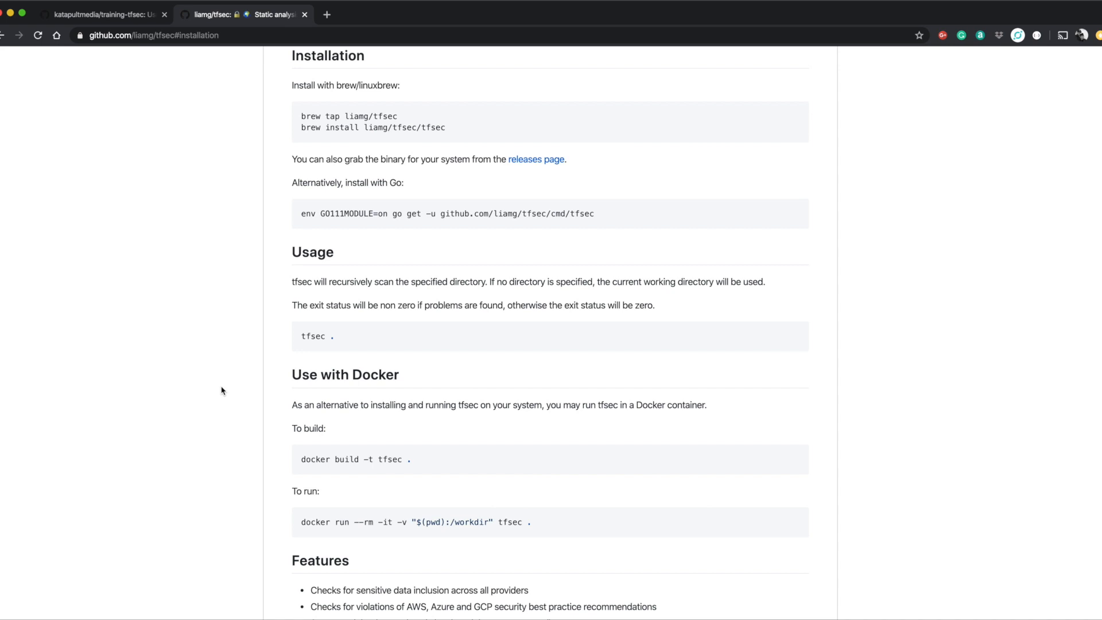
mouse_move(458, 126)
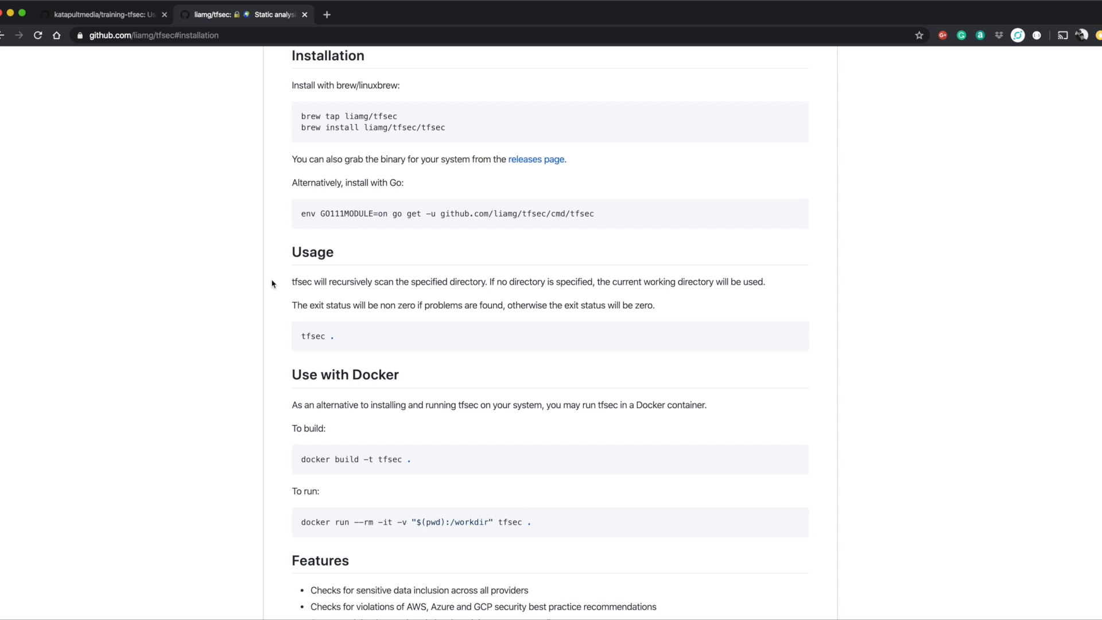
scroll("down", 3)
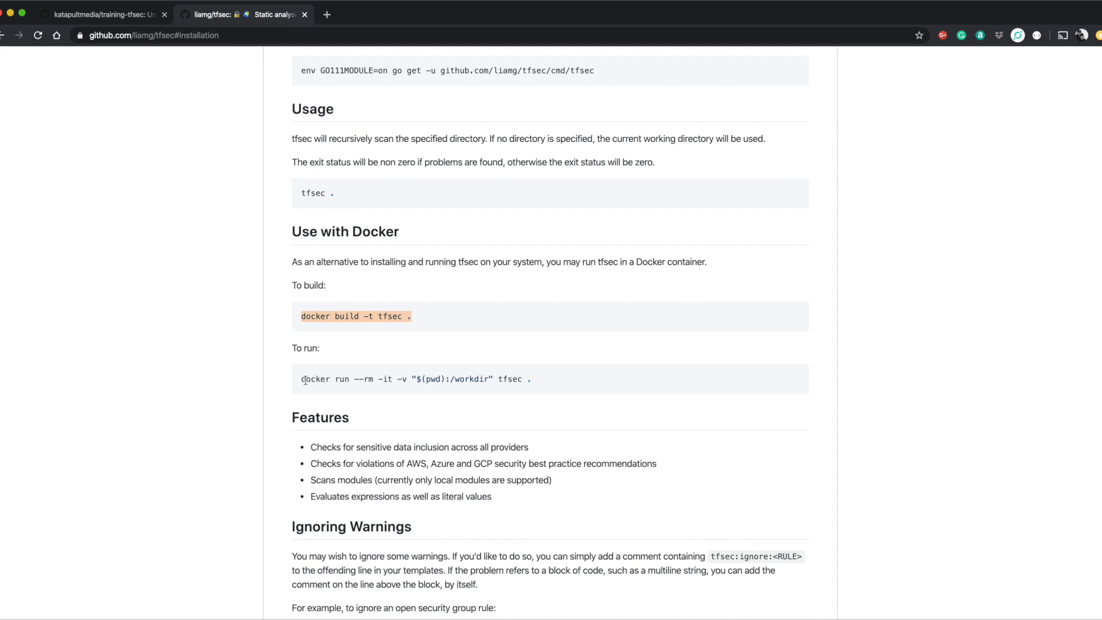
left_click(532, 392)
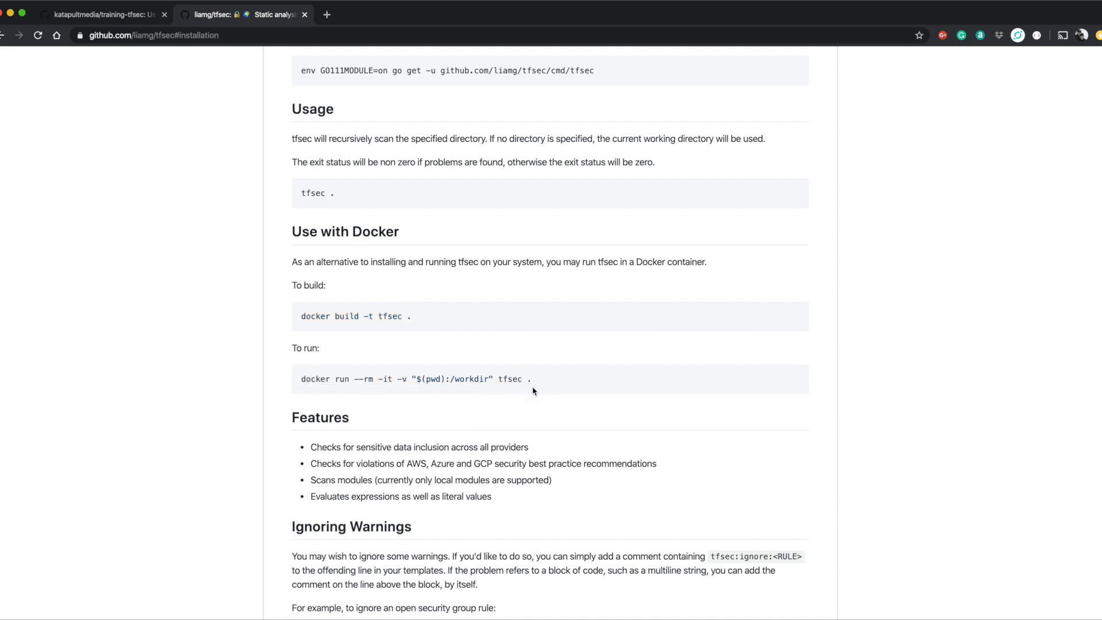
scroll("up", 3)
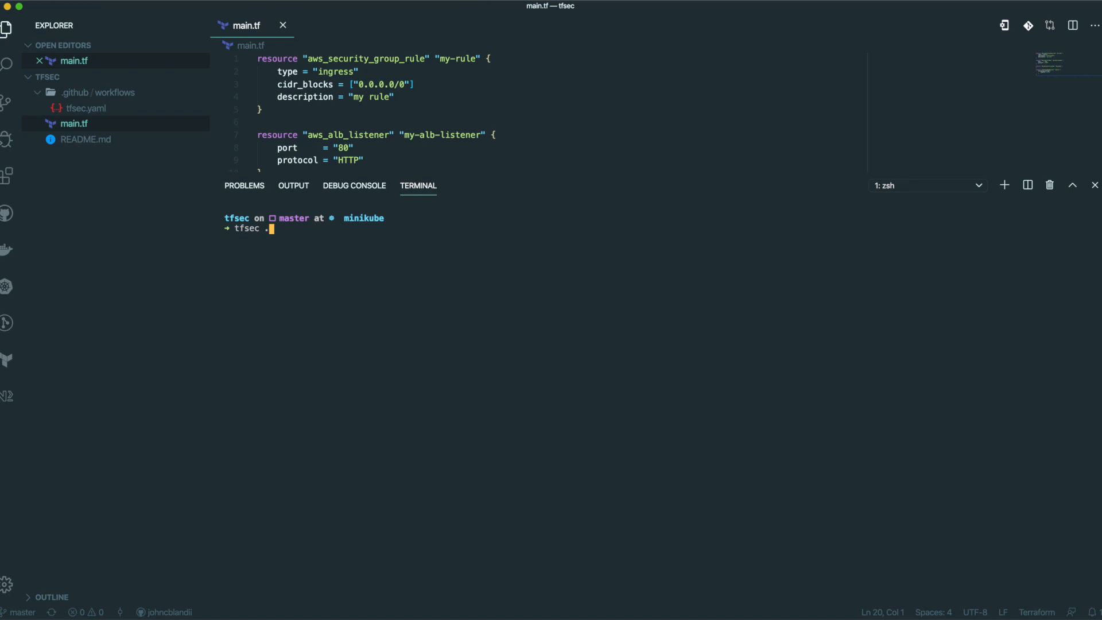
Step: Run `tfsec .` in the terminal and review the four reported problems in main.tf
key("Return")
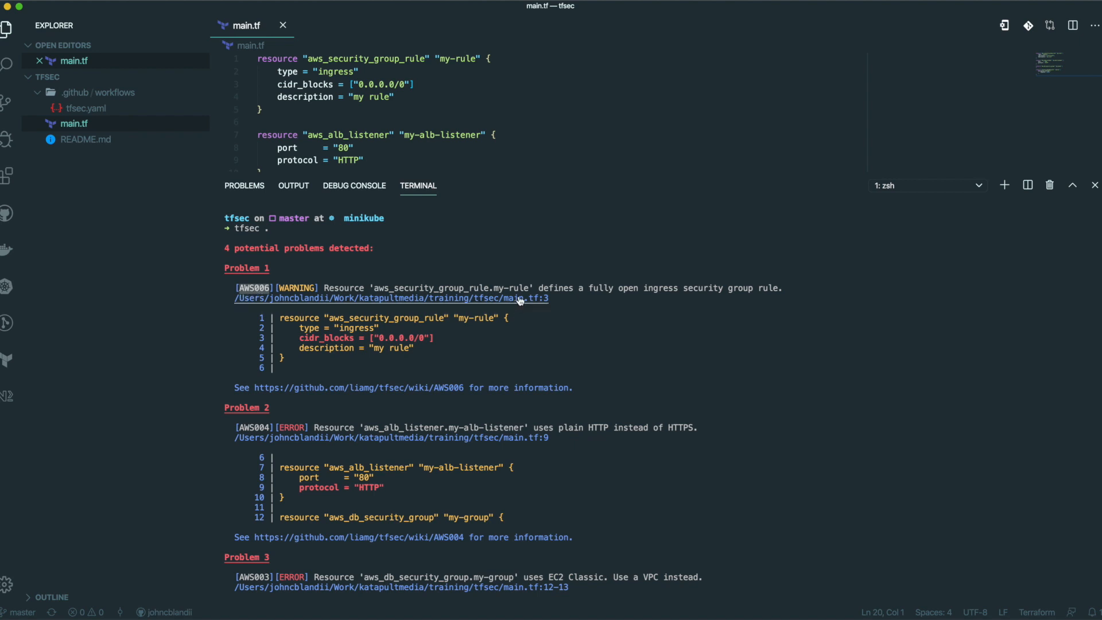
mouse_move(350, 317)
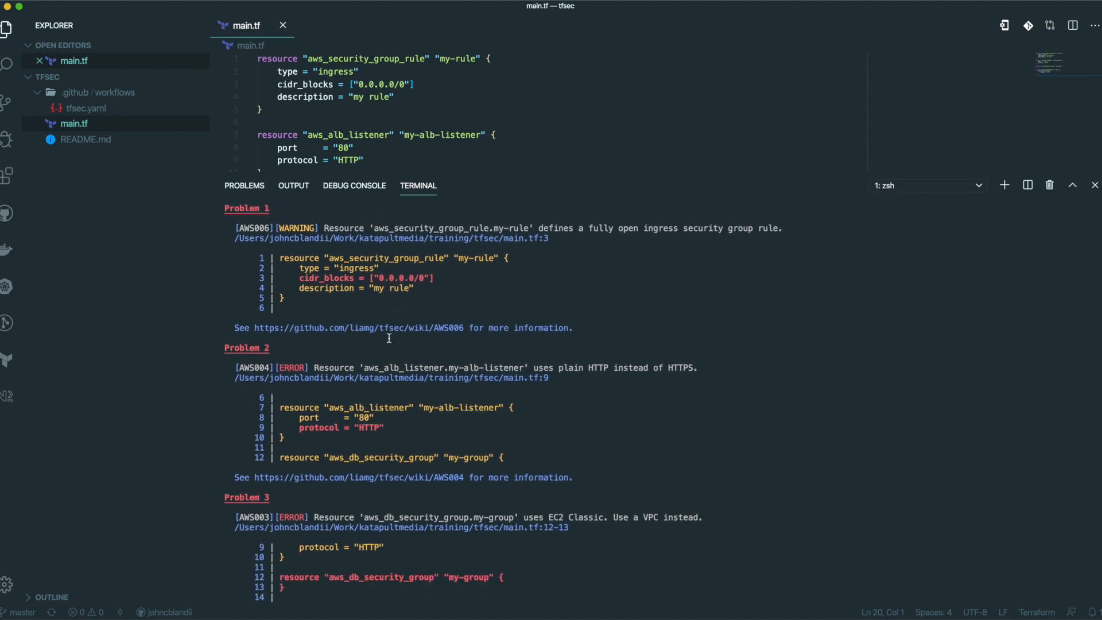
scroll("down", 3)
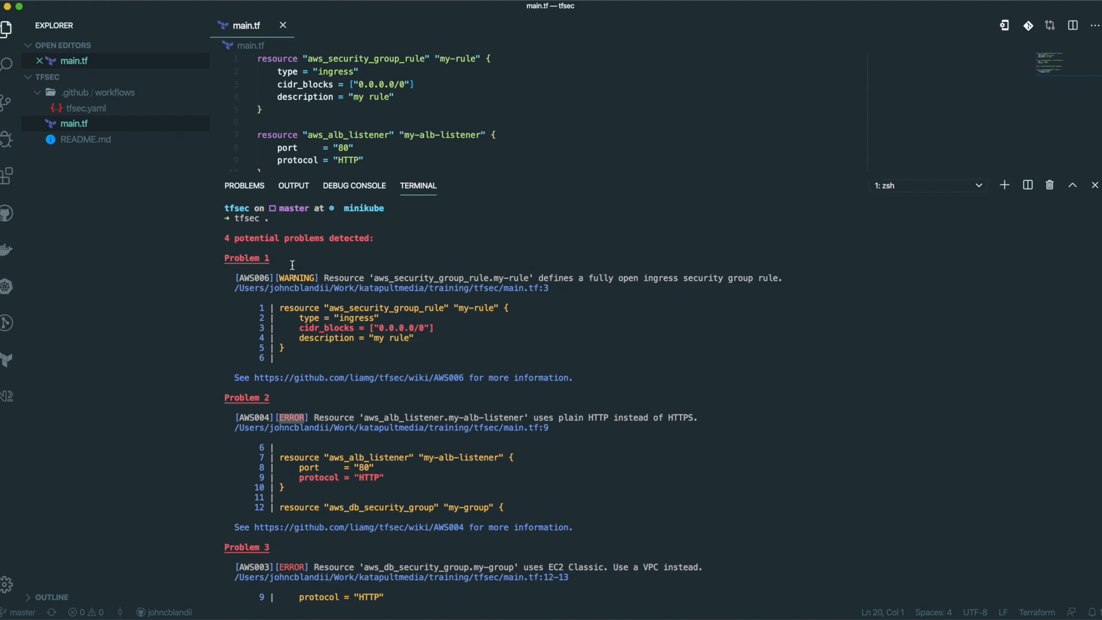
scroll("down", 3)
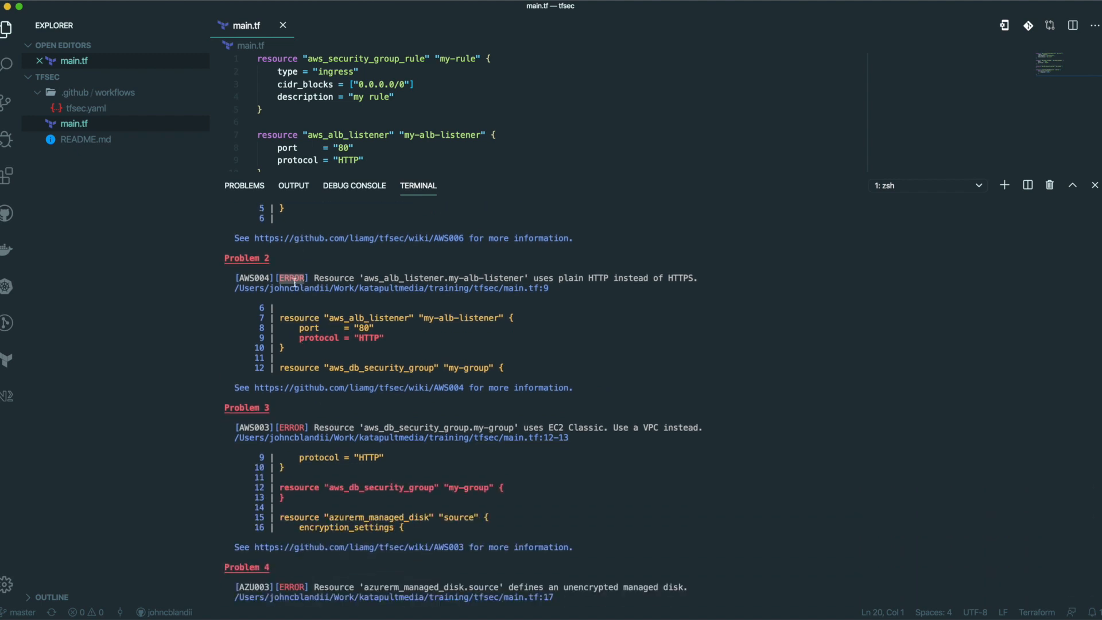
mouse_move(372, 340)
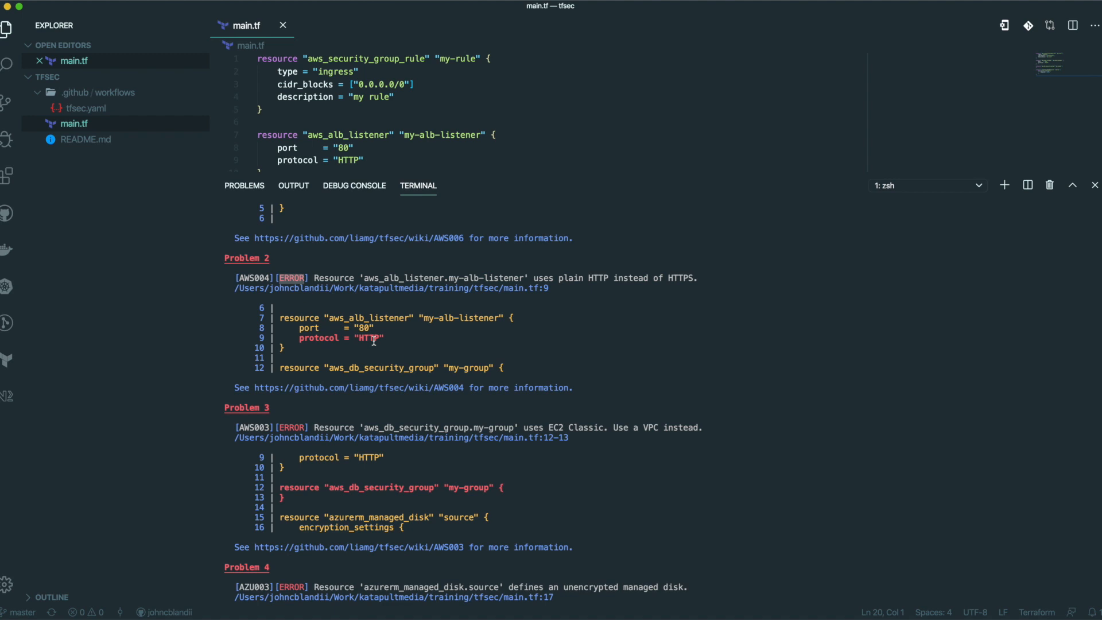
scroll("down", 3)
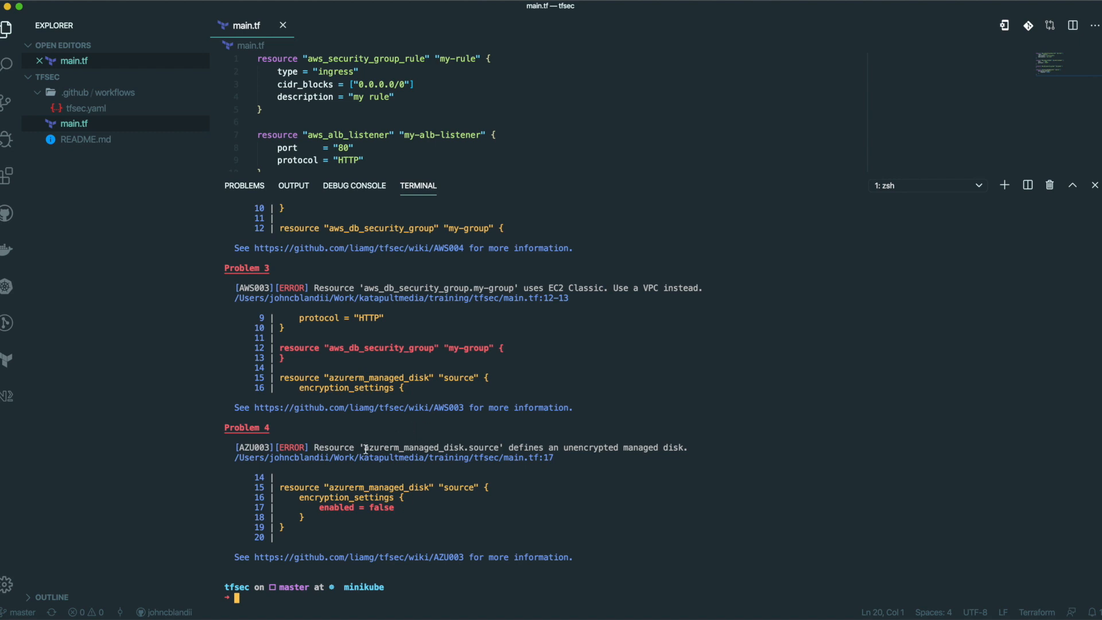
mouse_move(616, 455)
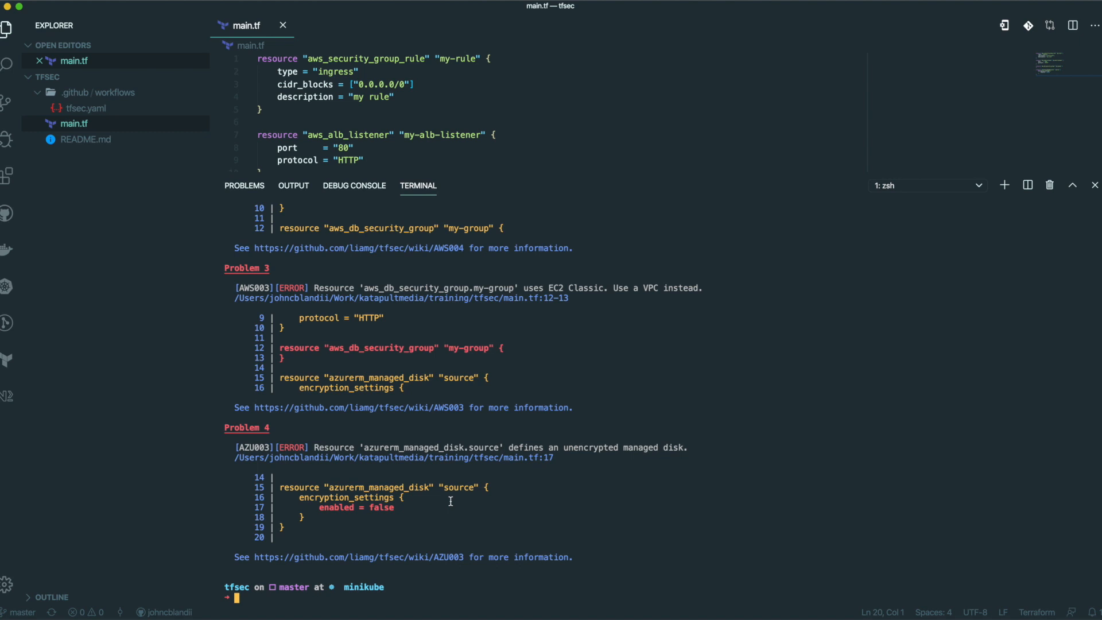
mouse_move(505, 489)
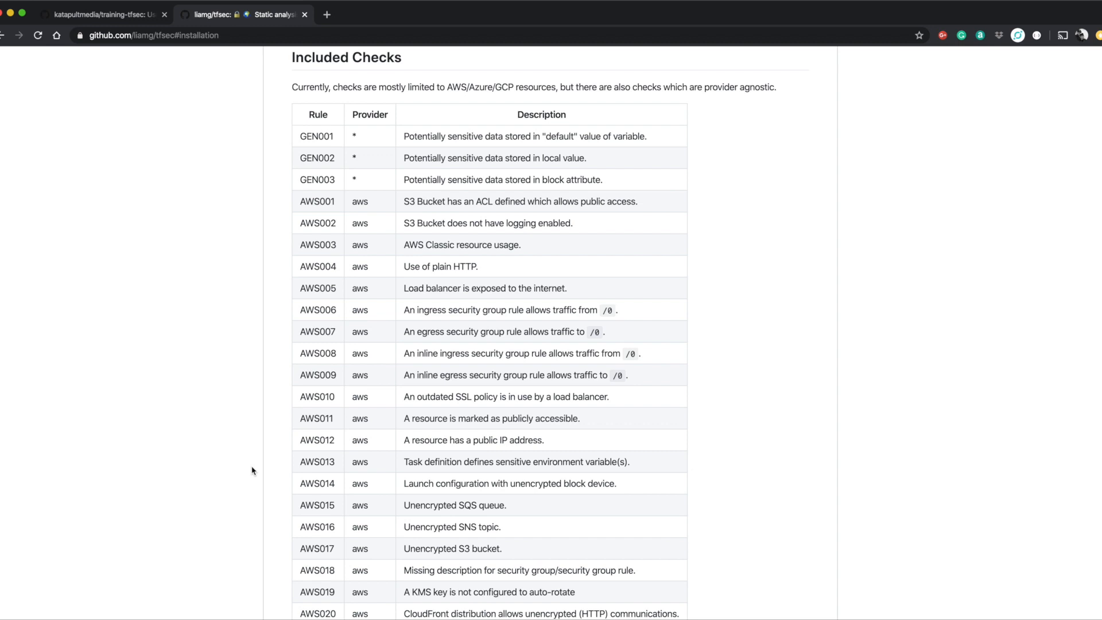
Step: Review the Included Checks table and select the #tfsec:ignore:AWS006 example comment
scroll("down", 3)
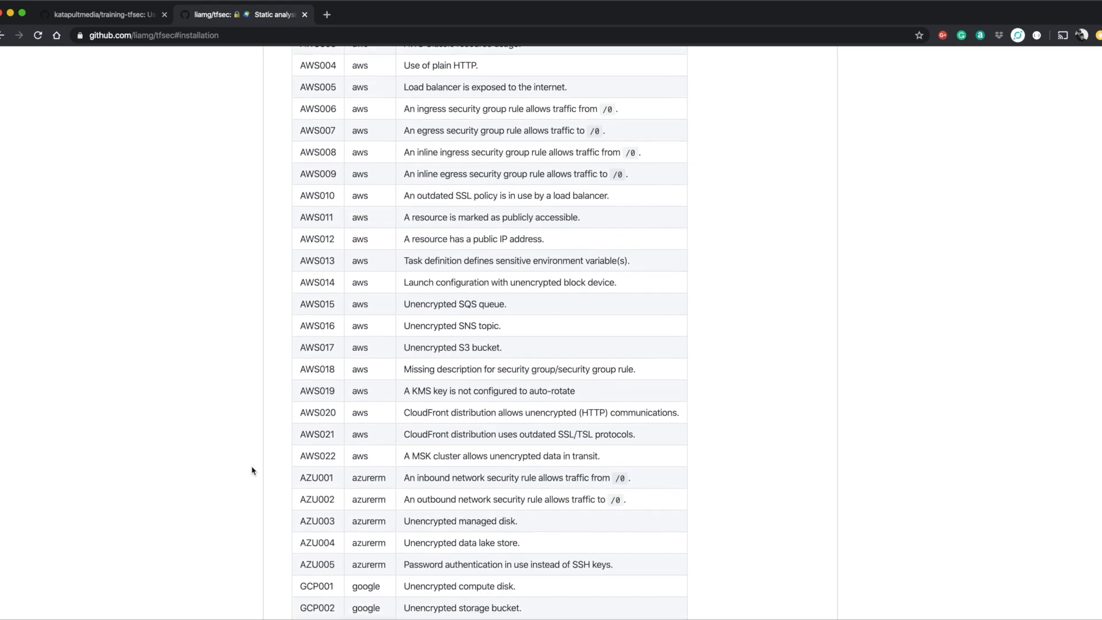
scroll("down", 3)
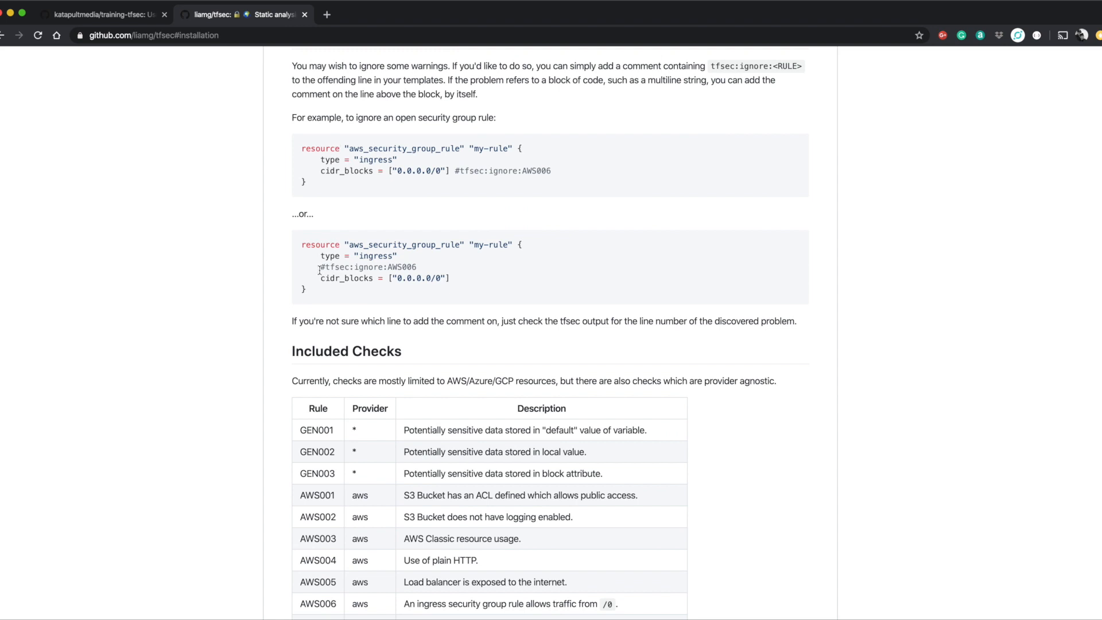
double_click(365, 268)
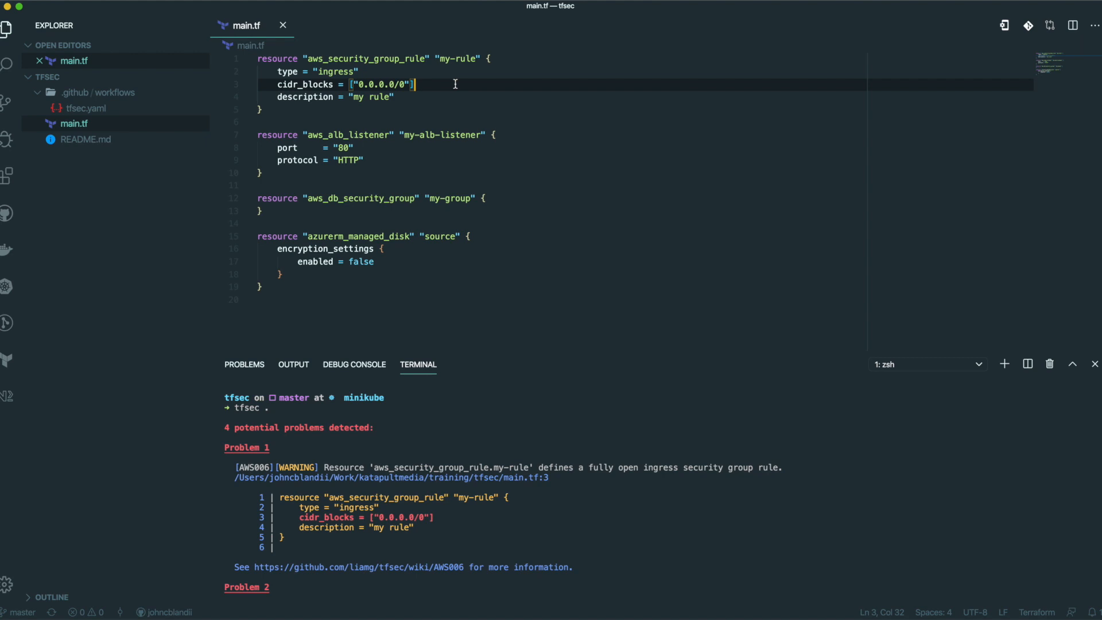
Step: Add #tfsec:ignore:AWS006, port 443, encrypted true, comment out aws_db_security_group, and rerun tfsec
type("#tfsec:ignore:AWS006")
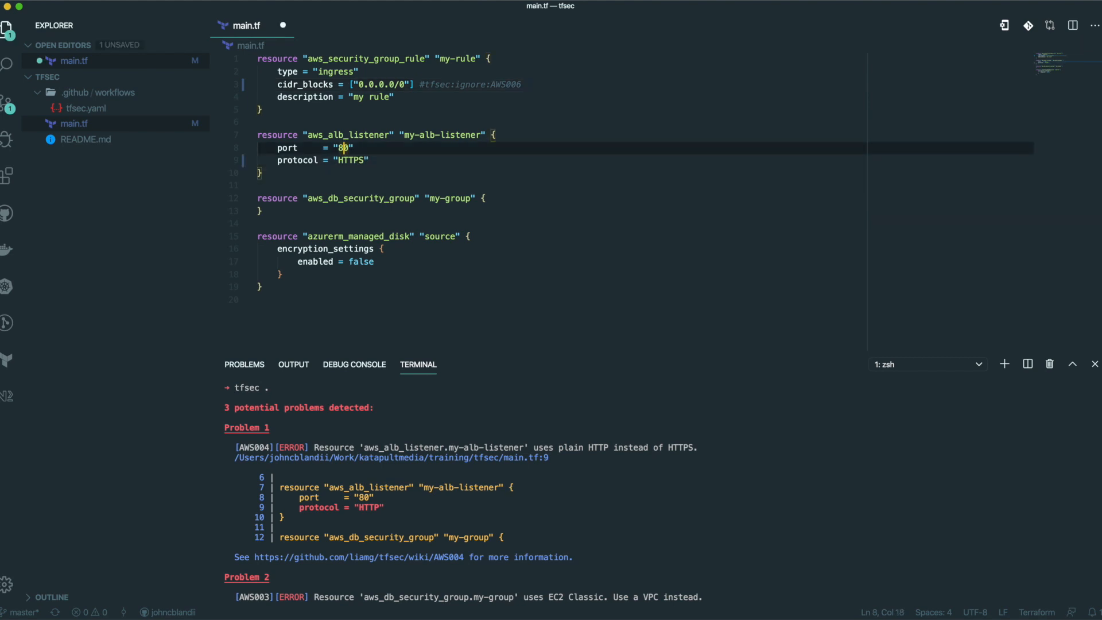
type("443")
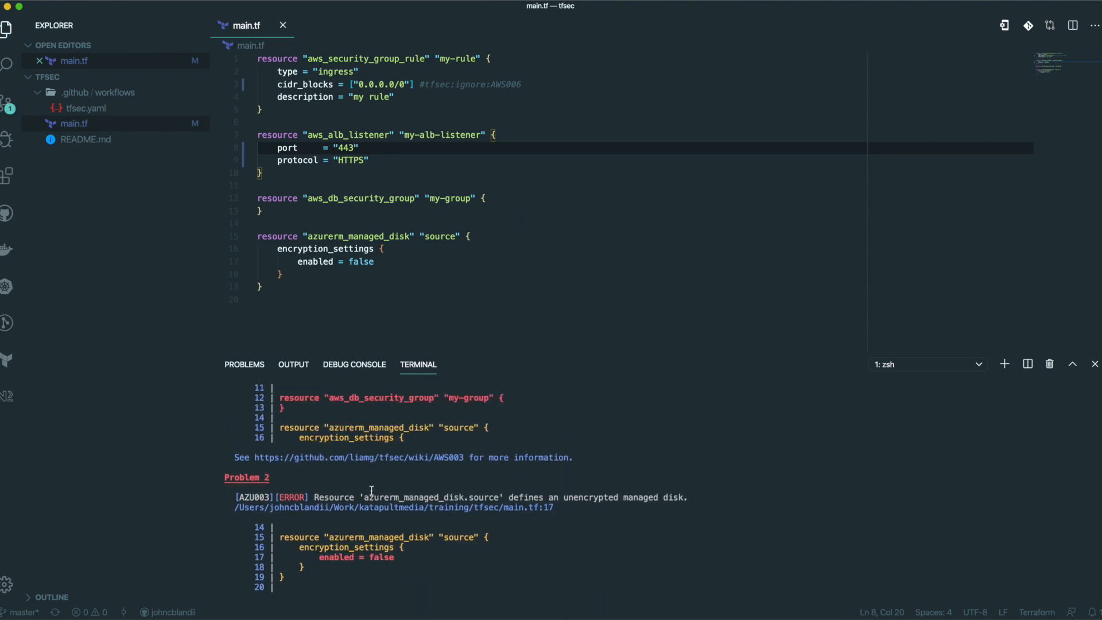
type("true")
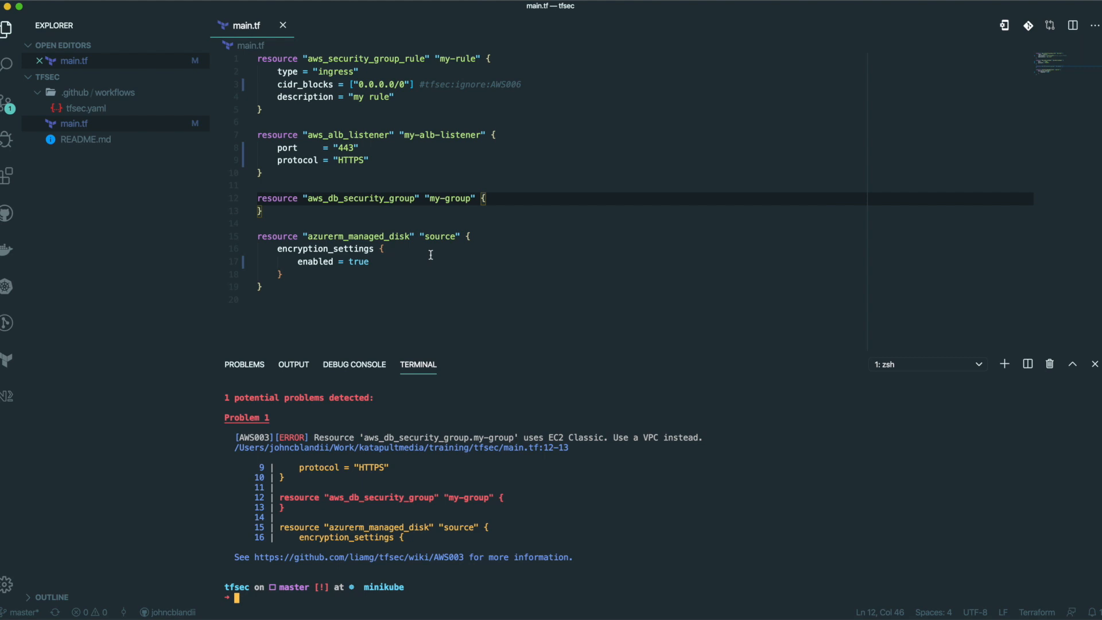
key("cmd+/")
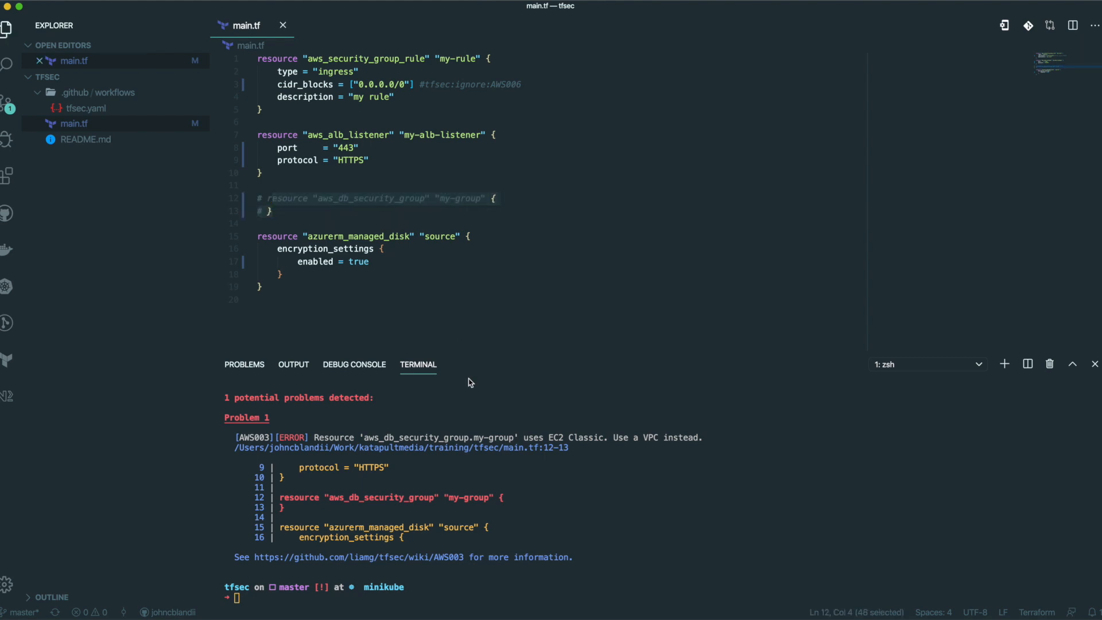
type("tfsec .")
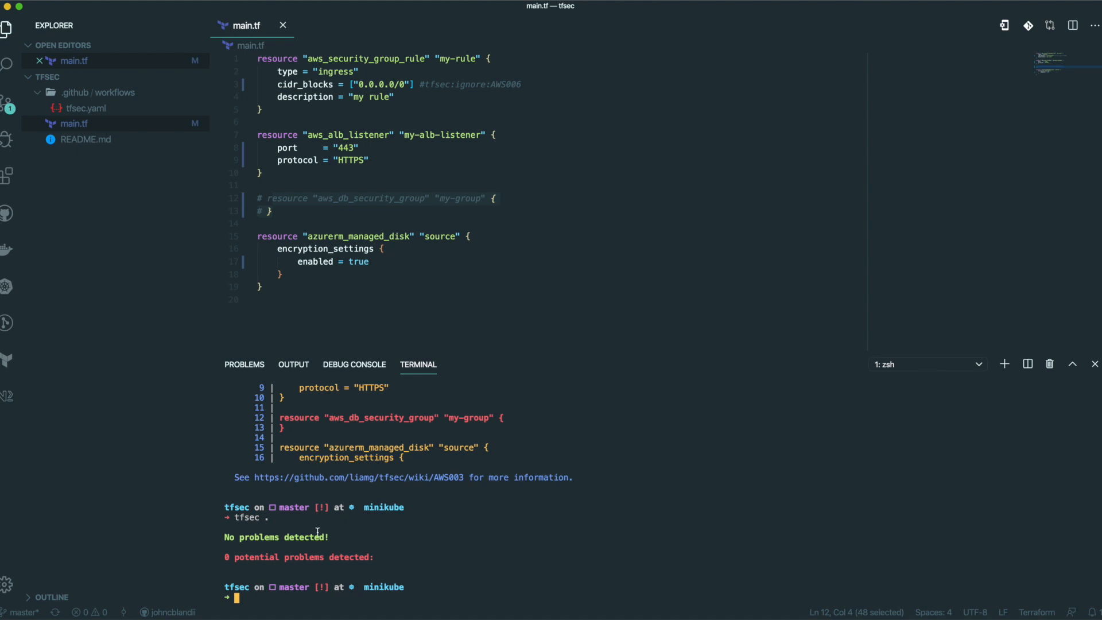
mouse_move(383, 539)
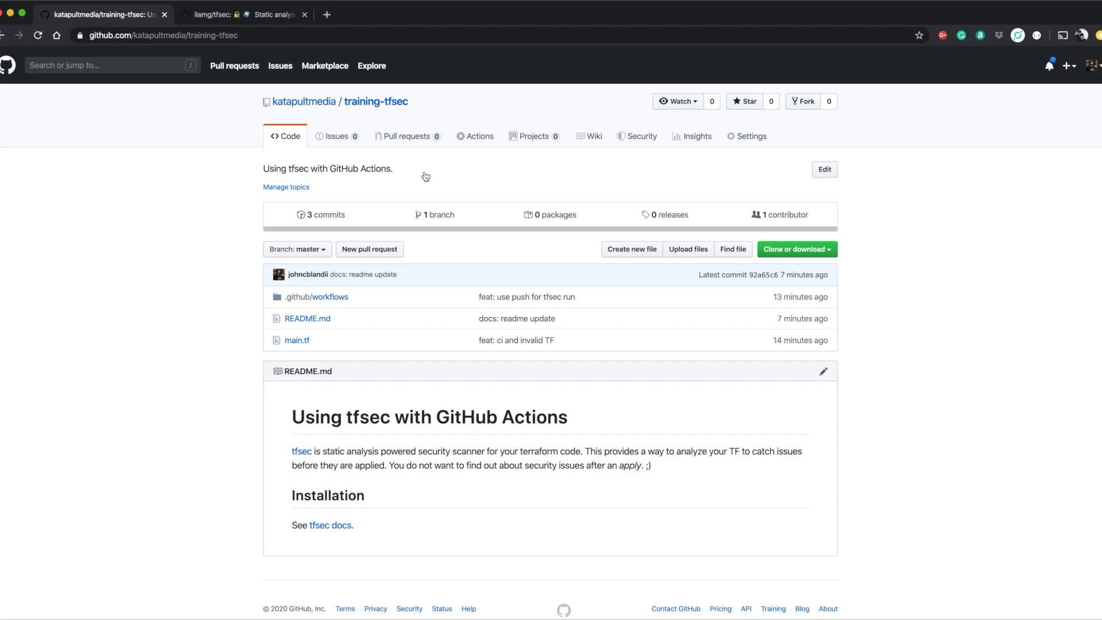
mouse_move(480, 136)
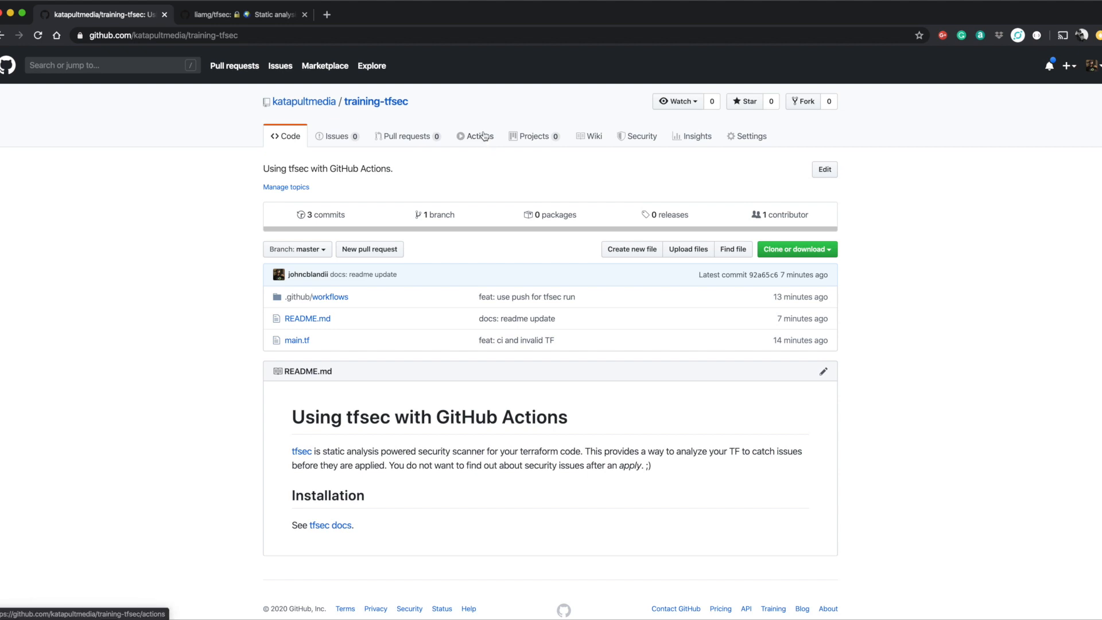
Step: Go to the training-tfsec repository's Actions workflow runs page
left_click(480, 135)
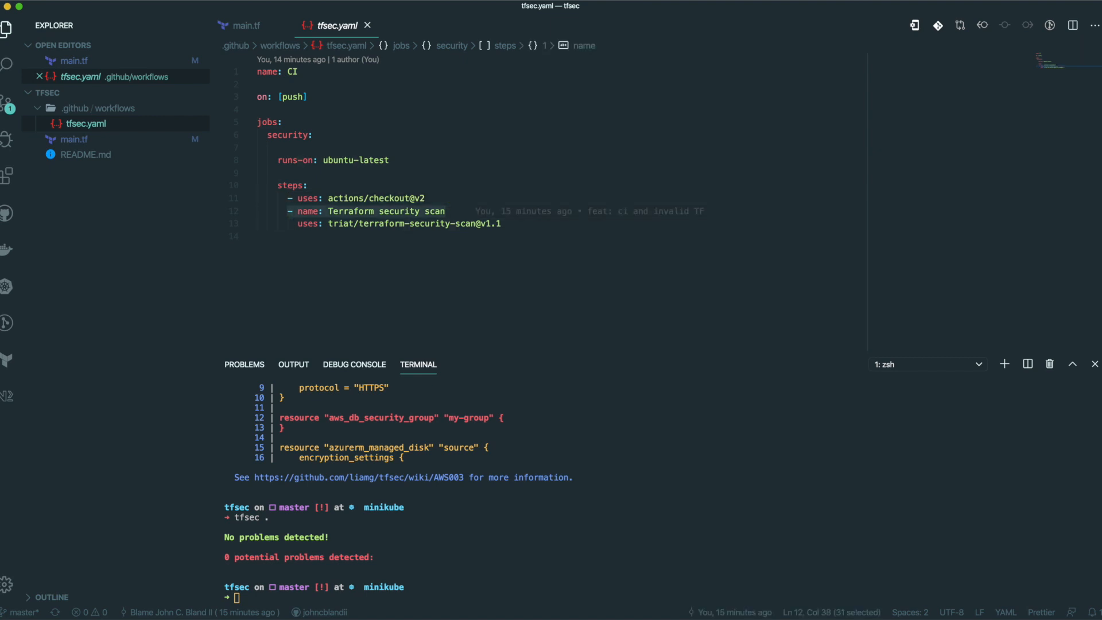
Step: Select the Terraform security scan step in the tfsec.yaml workflow
left_click(302, 224)
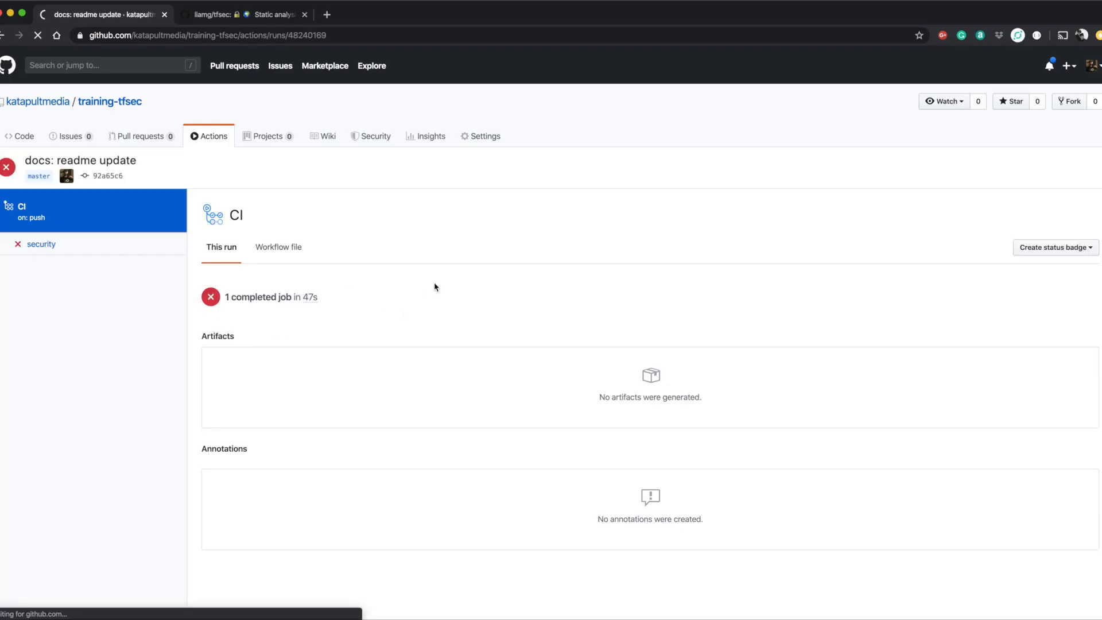
Step: Inspect the failed security job's tfsec scan log, then push the local commit to origin/master
left_click(41, 243)
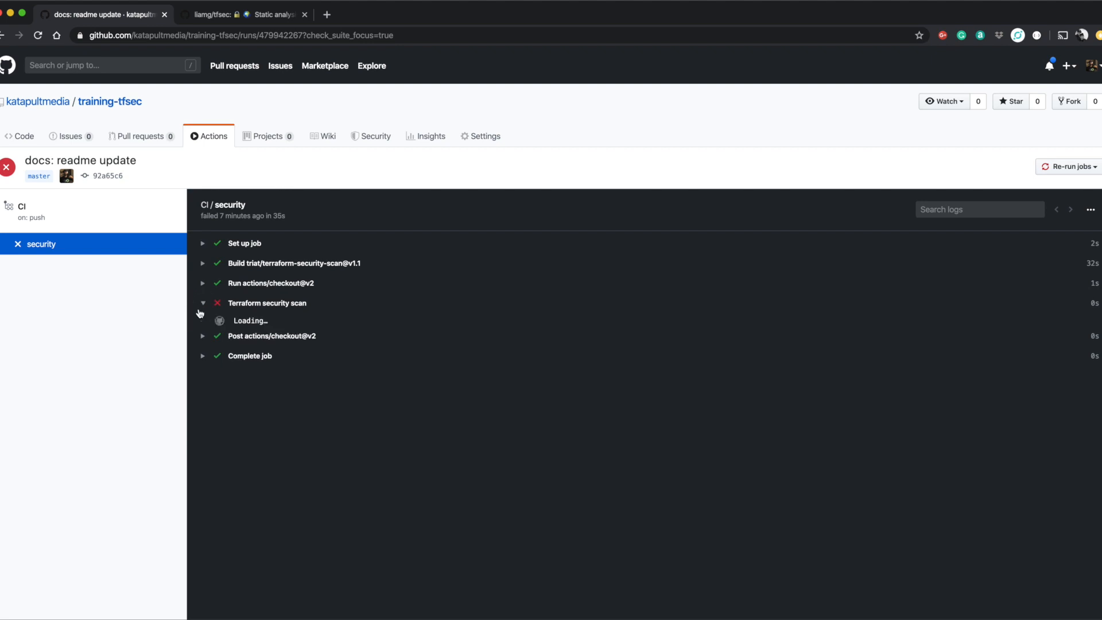
left_click(267, 303)
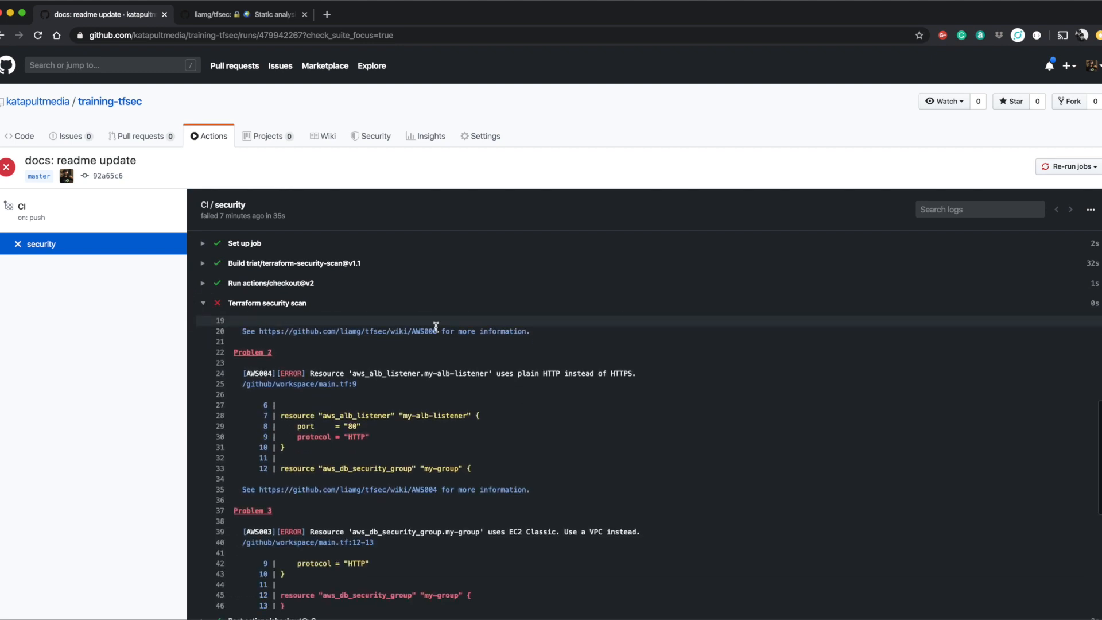
scroll("down", 3)
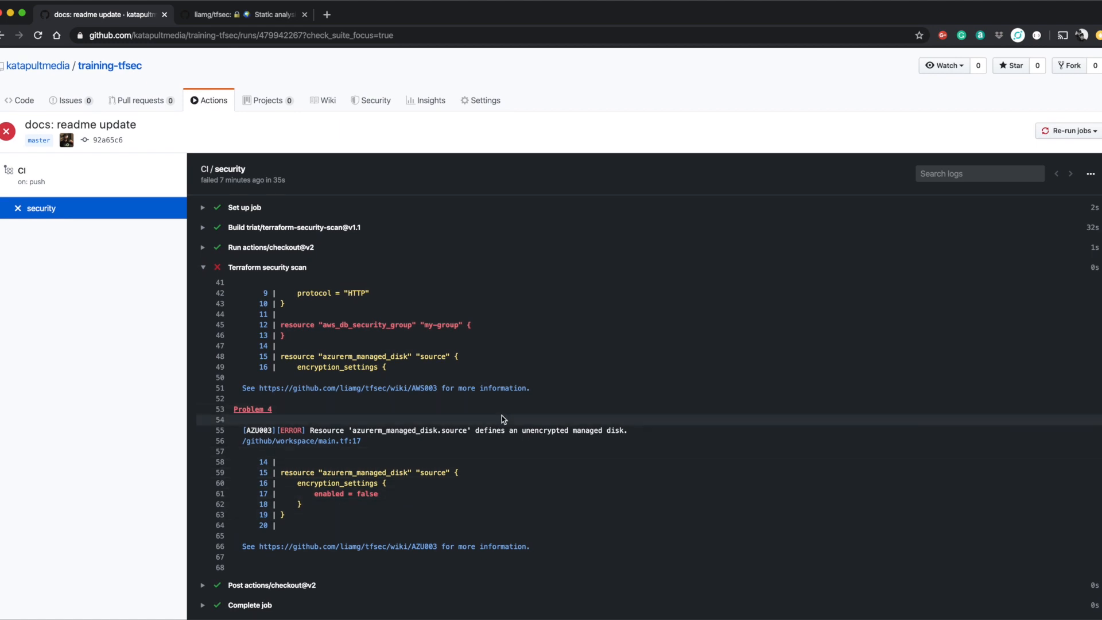
mouse_move(481, 387)
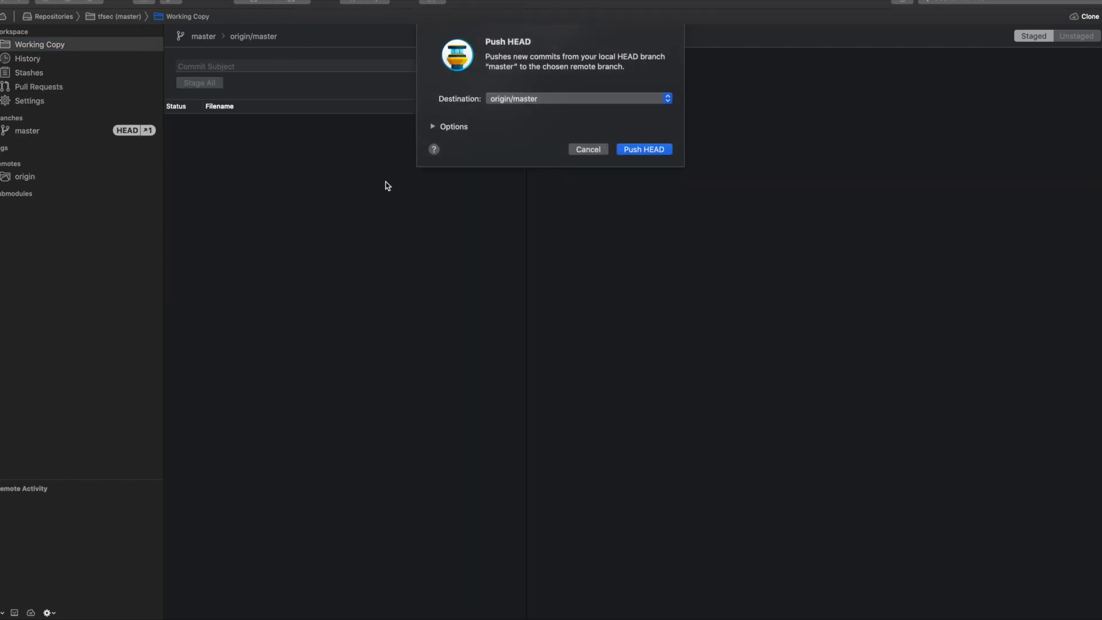
left_click(643, 150)
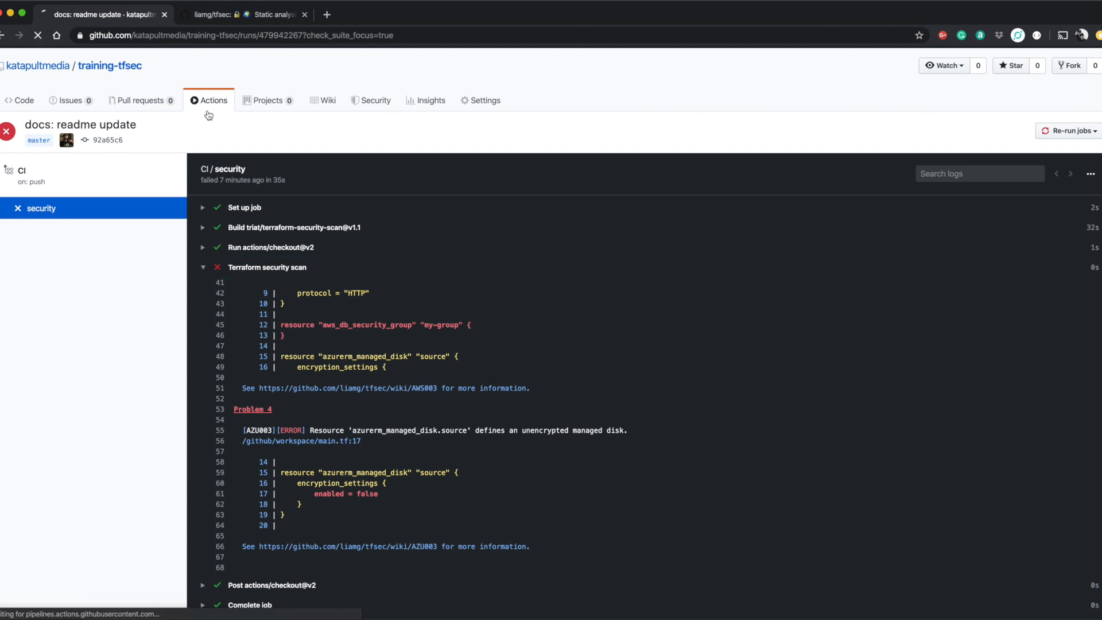
Step: Confirm the 'chore: passing TF' security job succeeds, then commit the failing main.tf changes
left_click(213, 100)
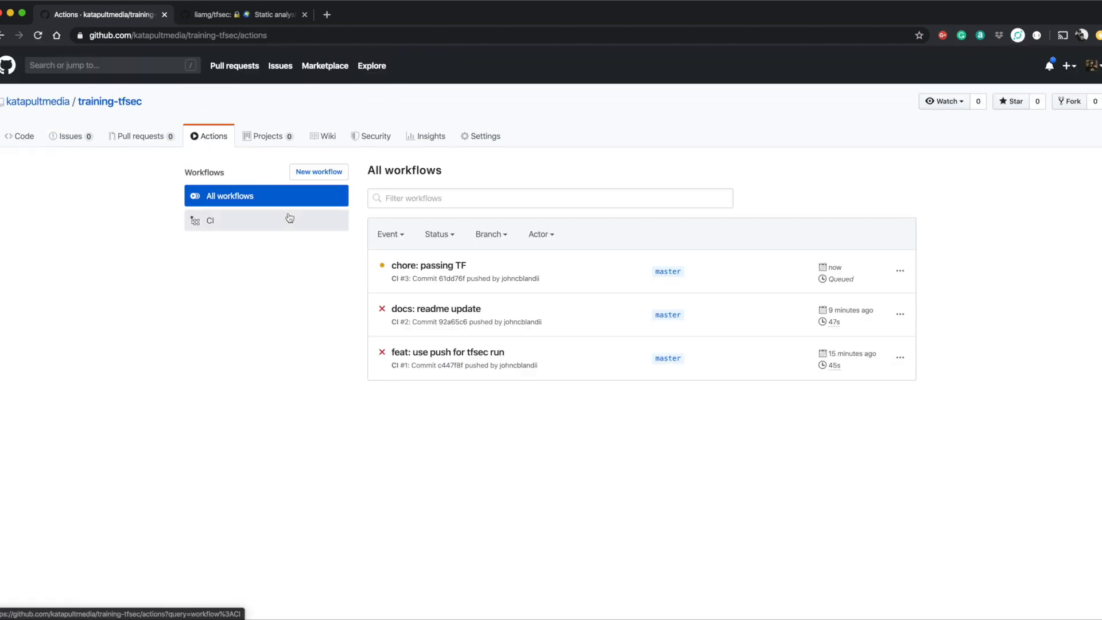
left_click(429, 265)
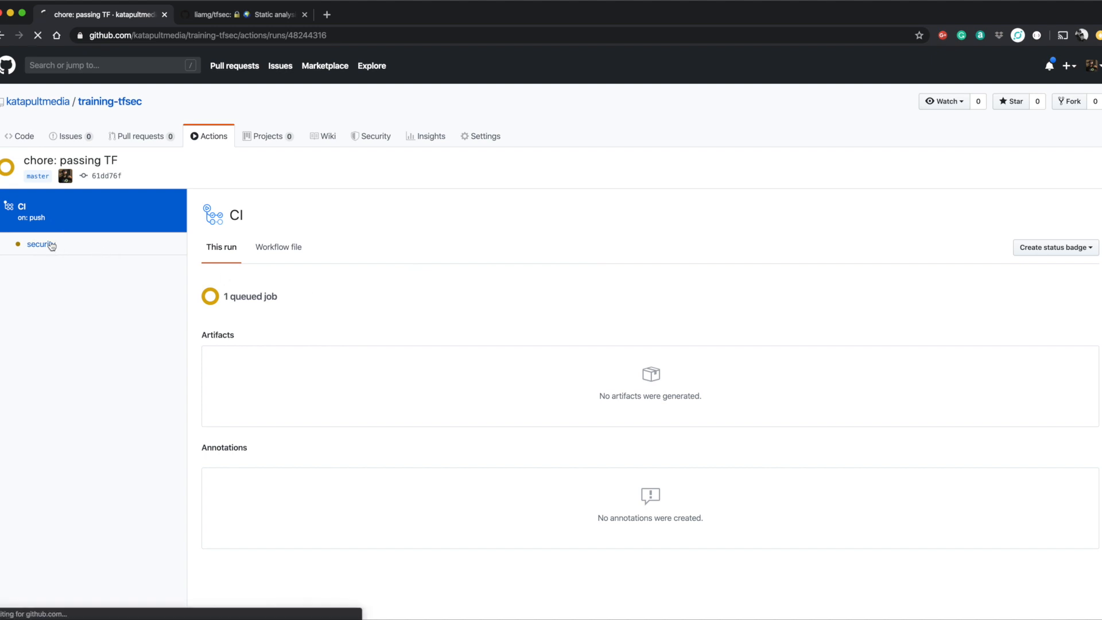
left_click(41, 244)
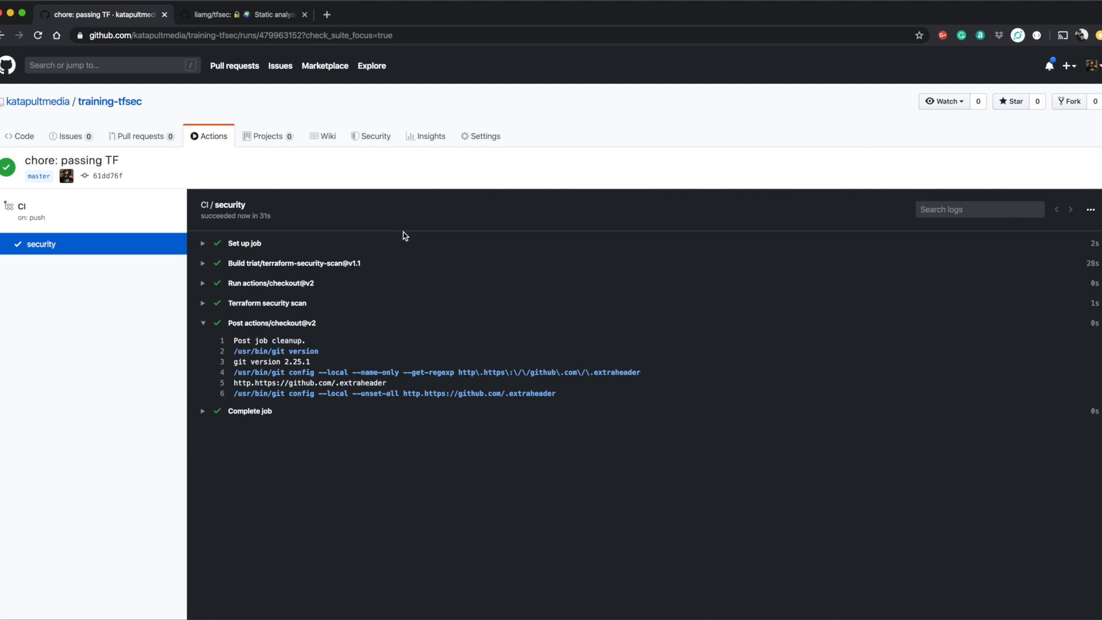
left_click(203, 303)
type("chore: failing T")
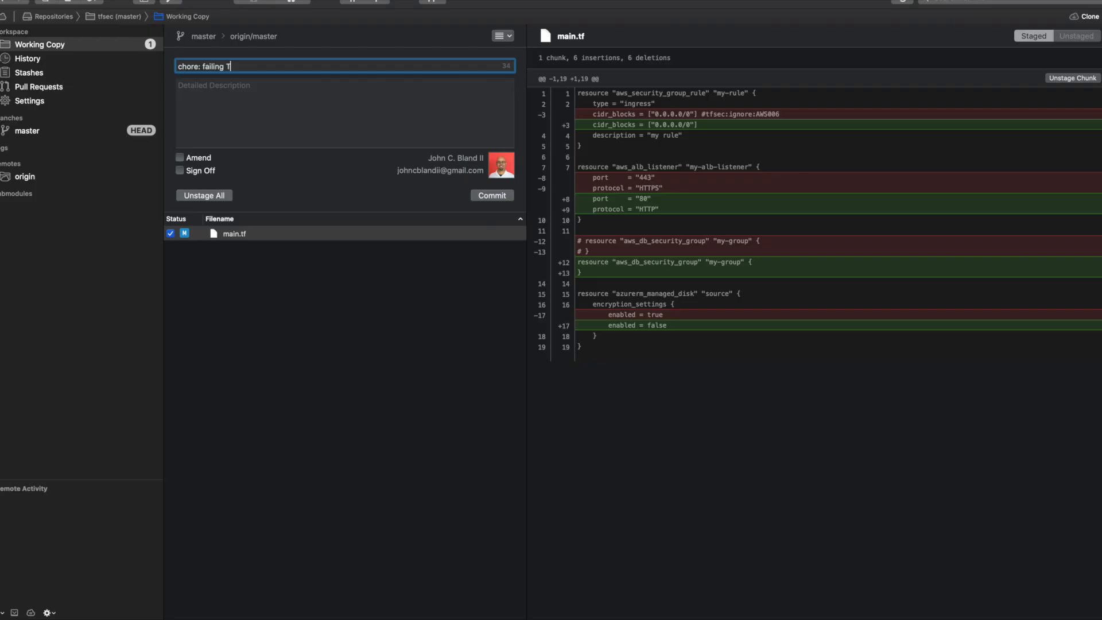
left_click(492, 196)
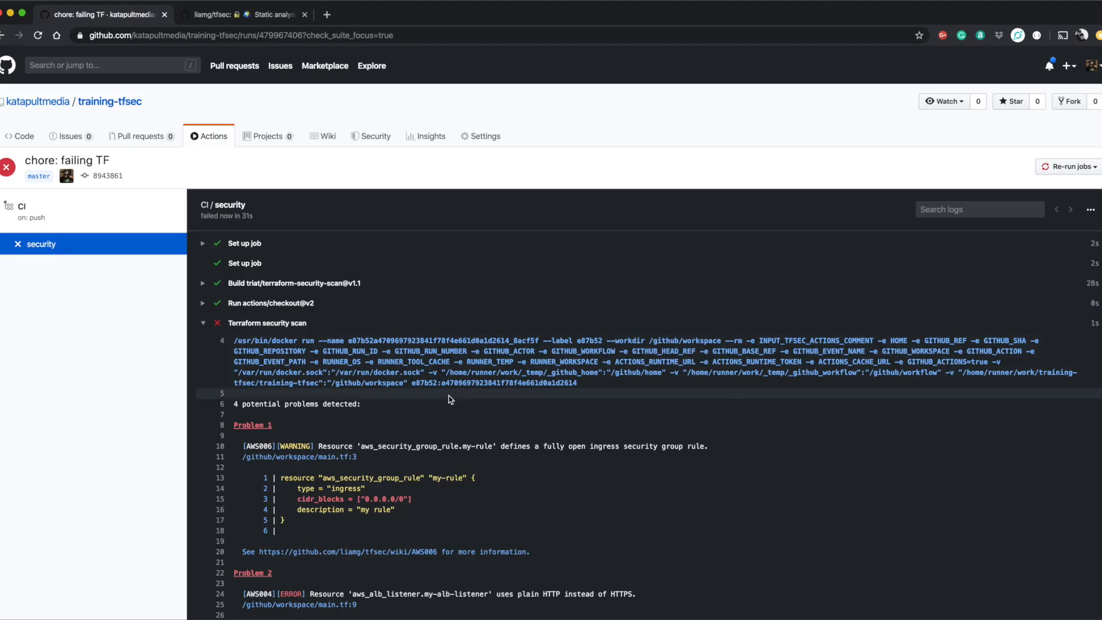
Step: Return to the repository code page showing 'chore: failing TF' marked as failed
left_click(110, 101)
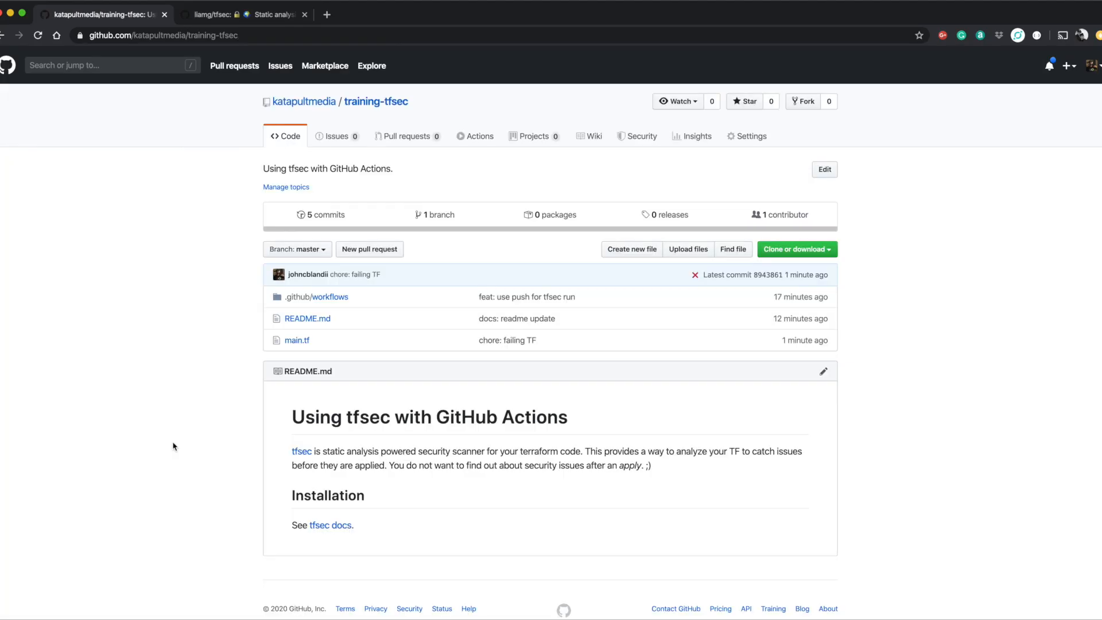